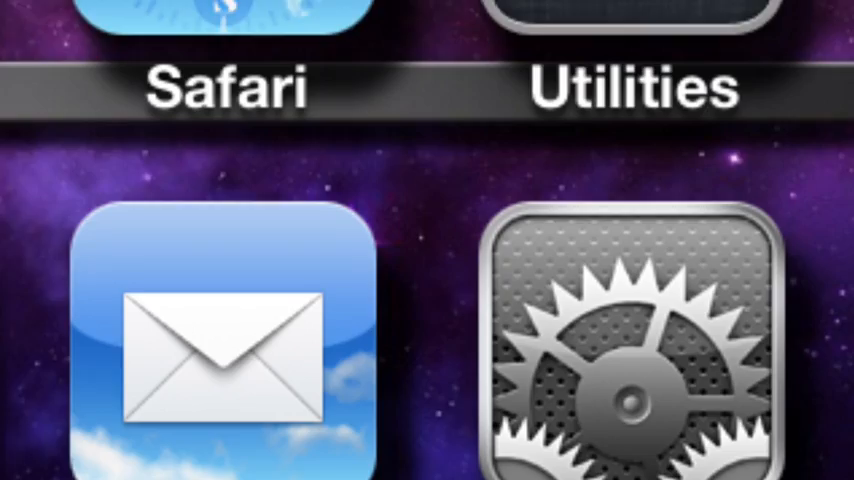
Launch Settings from the Home Screen to reach its main list.
left_click(630, 355)
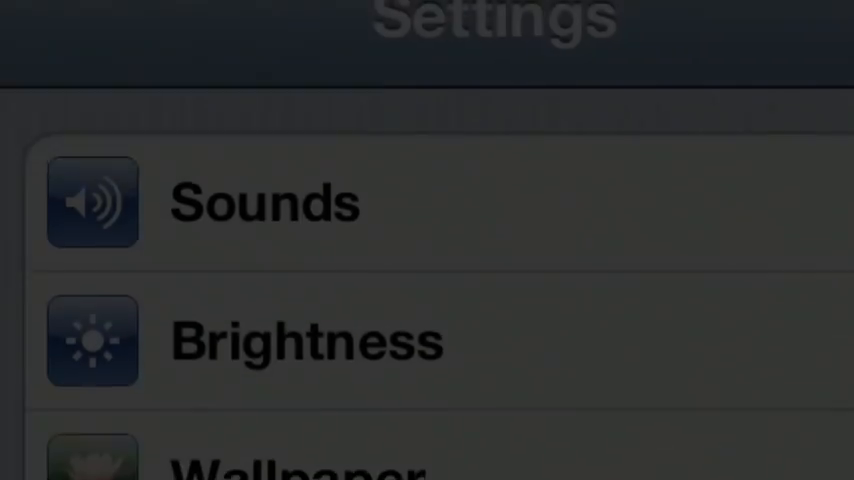
Navigate through General and Keyboard to the International Keyboards list showing Emoji.
scroll("down", 3)
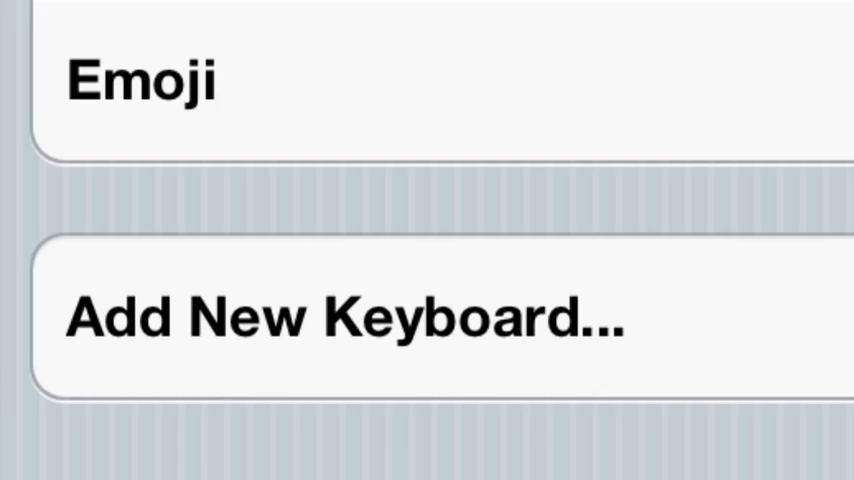
Bring up Add New Keyboard and scroll the language list to Japanese Romaji and Kana.
left_click(280, 322)
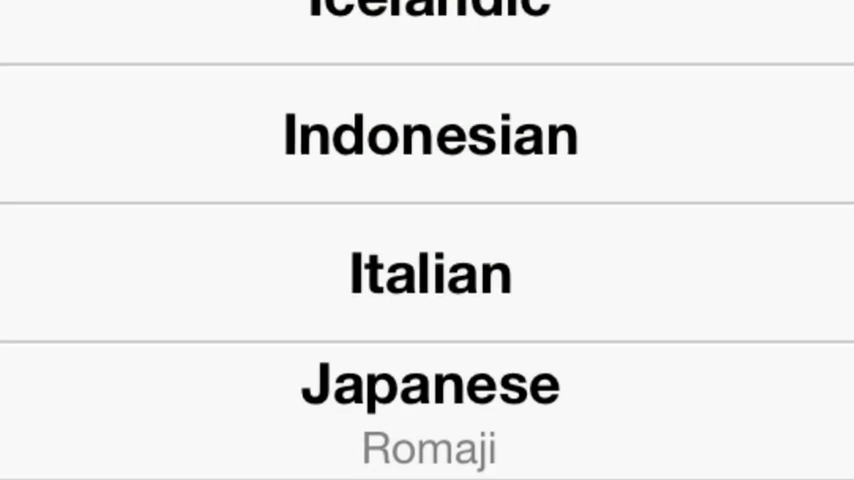
scroll("down", 3)
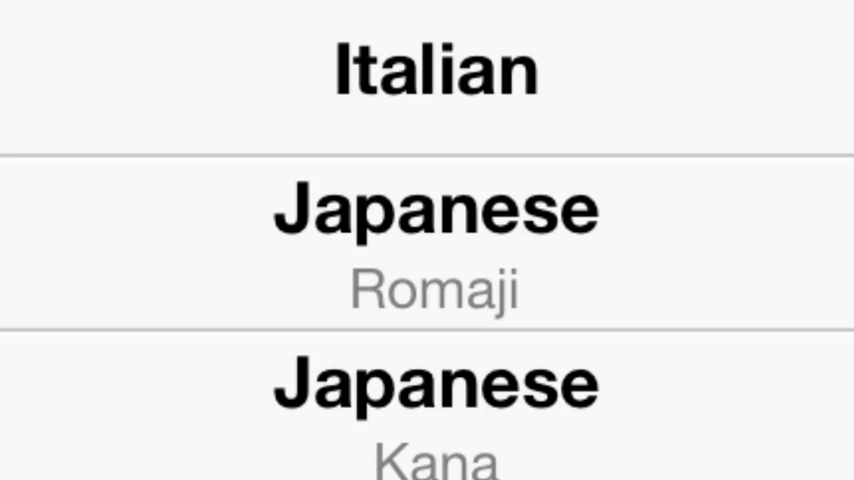
scroll("down", 3)
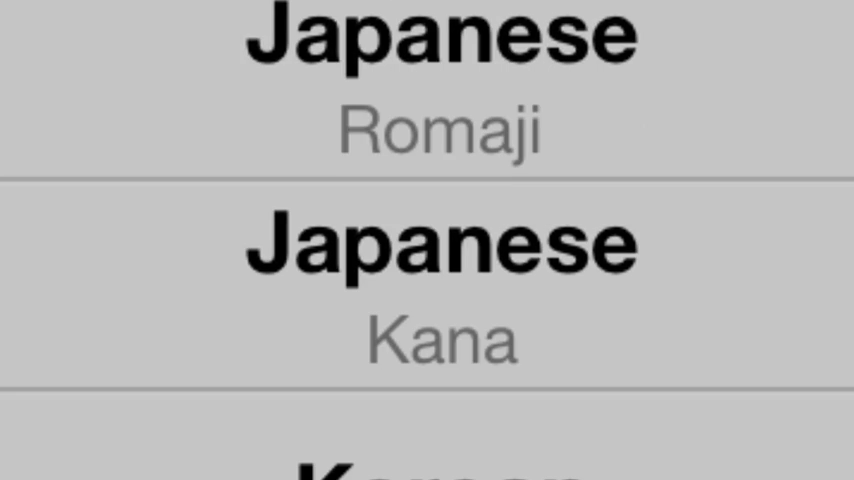